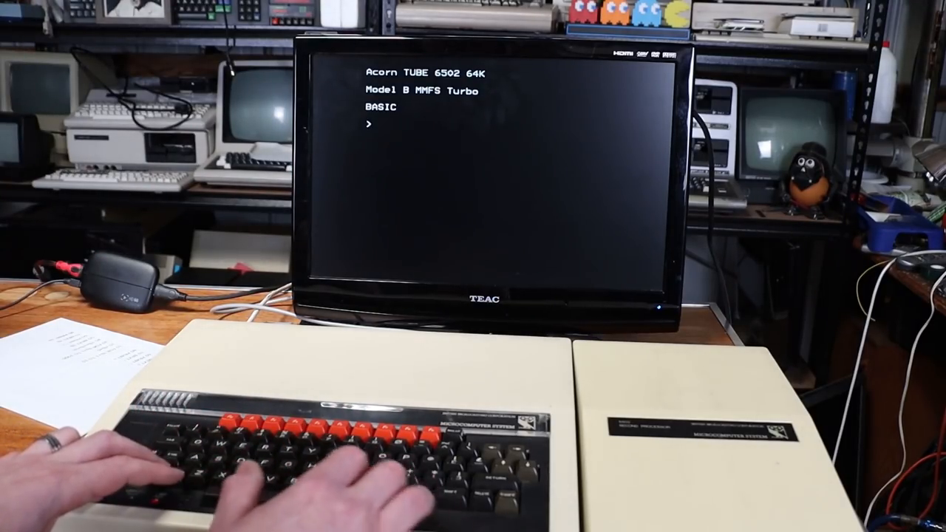
text(*DIN 45)
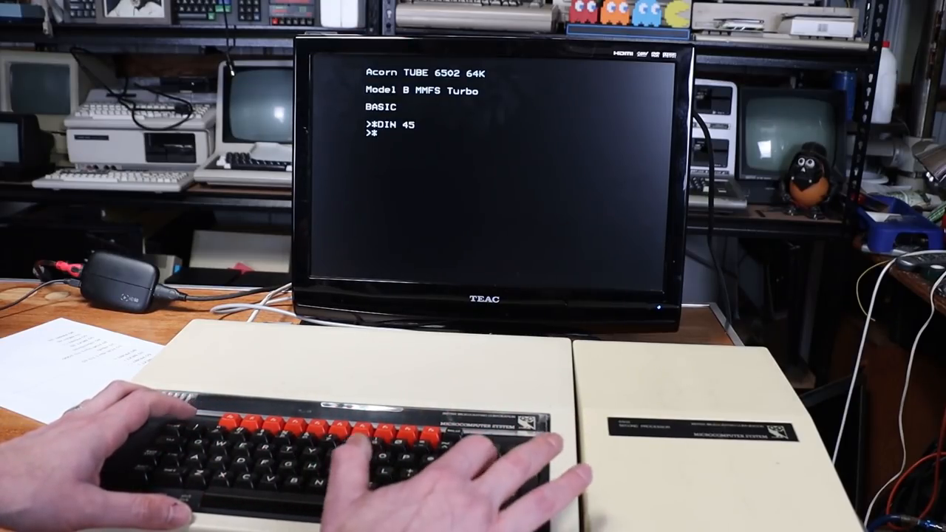
text(TUBEE)
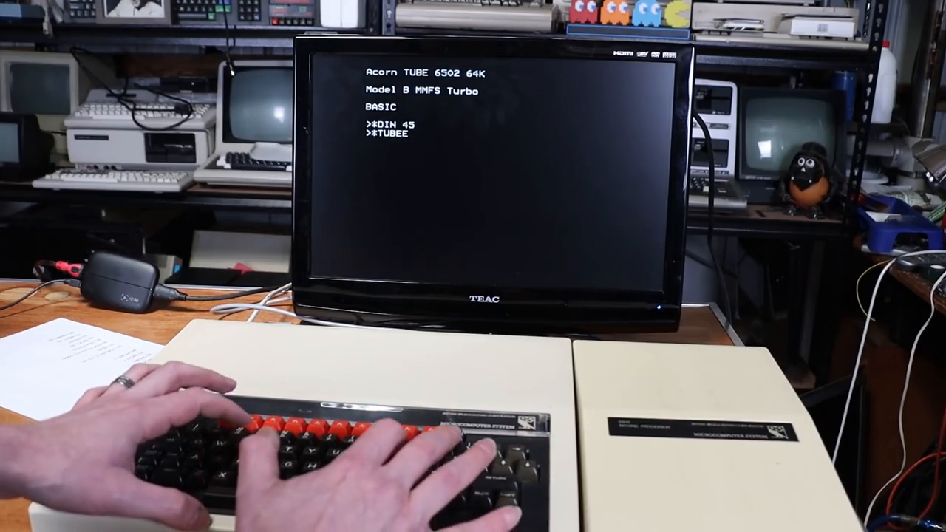